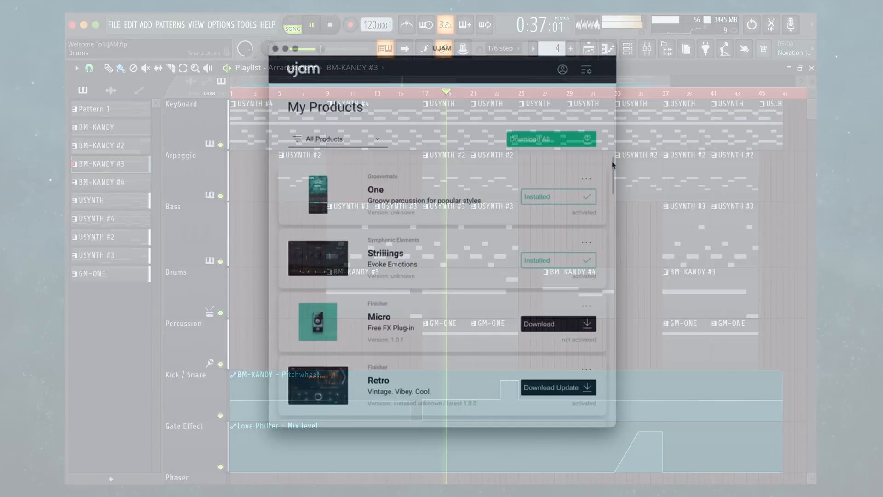
# Search My Products for 'Finisher Ret' and confirm Finisher Retro shows as installed and activated.
pyautogui.scroll(-3)
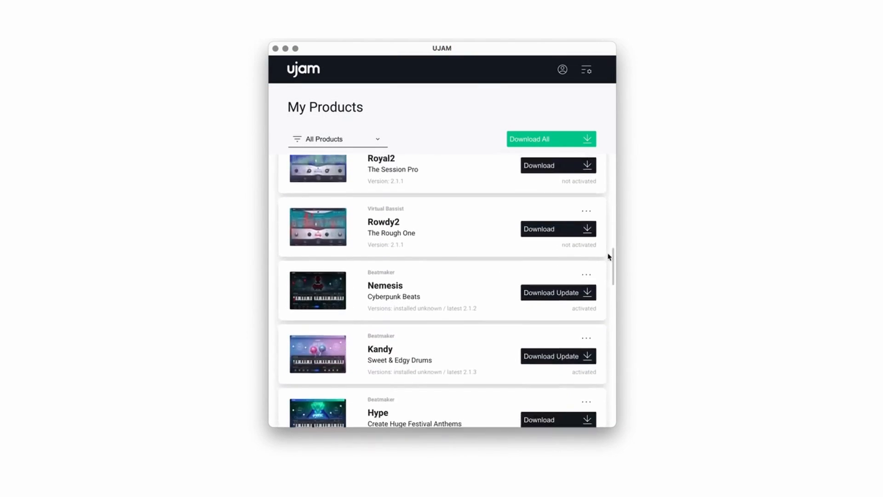
pyautogui.scroll(-3)
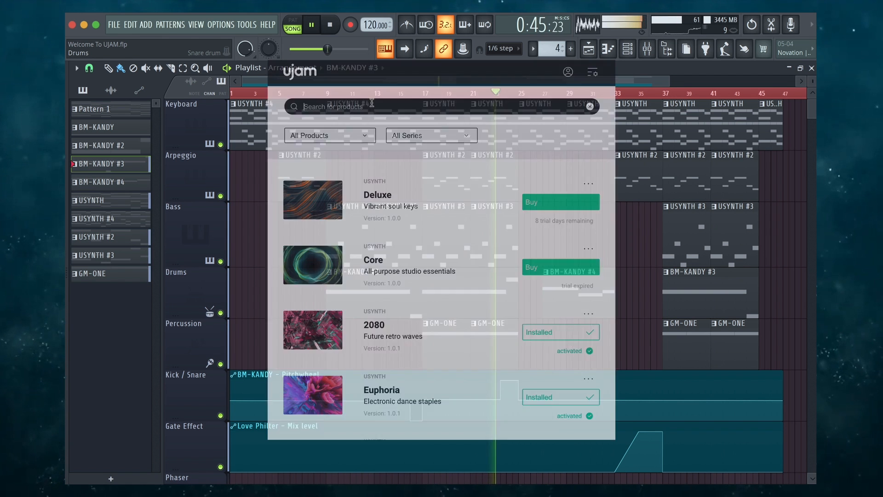
pyautogui.write('Deluxe')
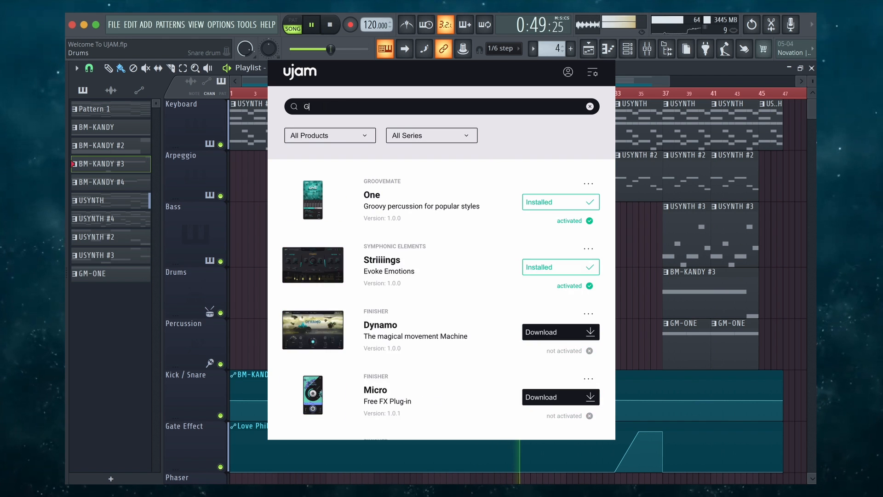
pyautogui.write('Finisher Ret')
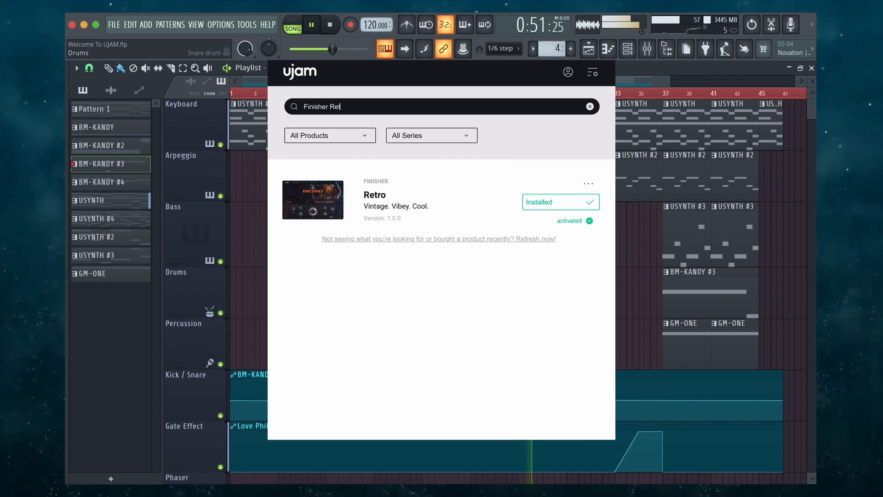
pyautogui.click(811, 67)
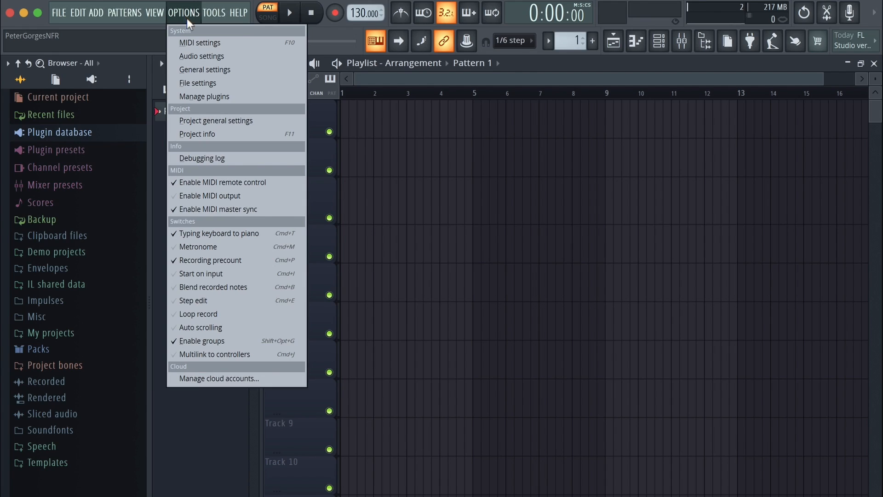
pyautogui.moveTo(224, 96)
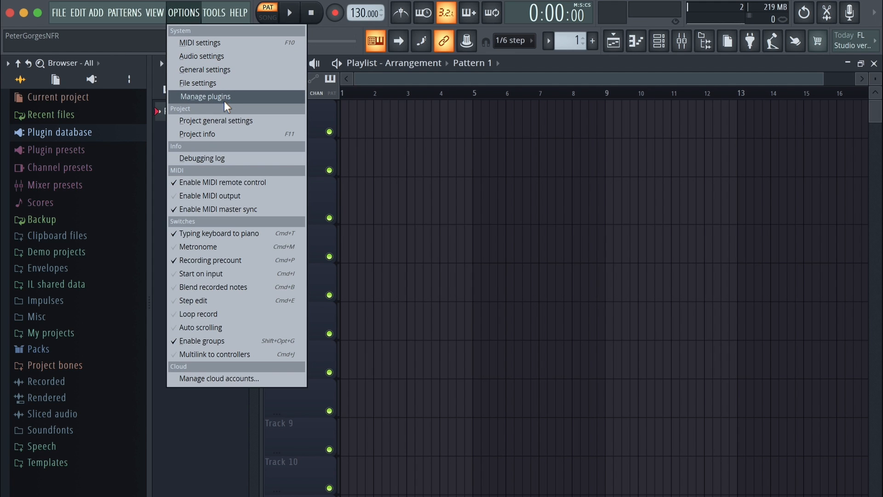
# Show the plugin manager filtered to ujam, listing 61 plugins including FIN-RETRO.
pyautogui.click(206, 97)
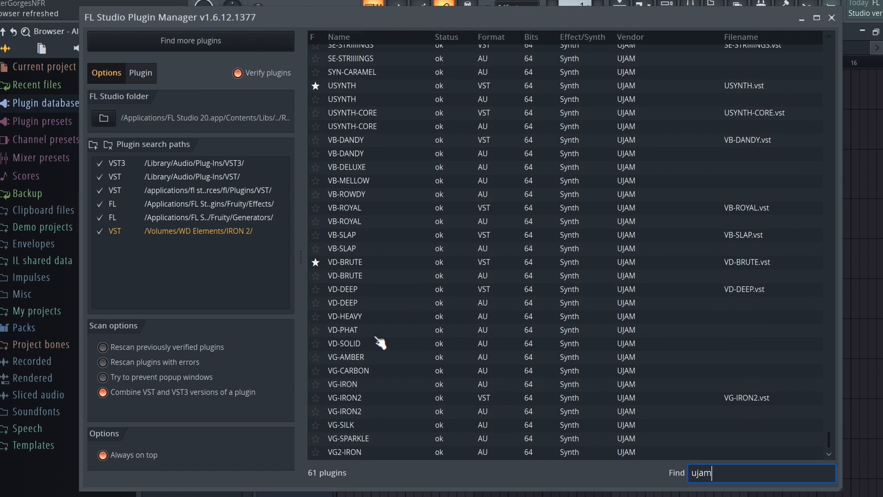
pyautogui.scroll(3)
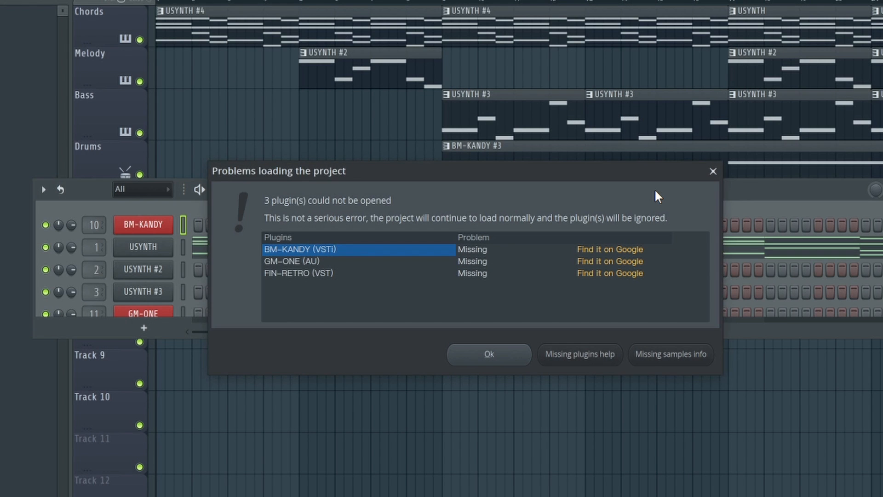
pyautogui.moveTo(609, 260)
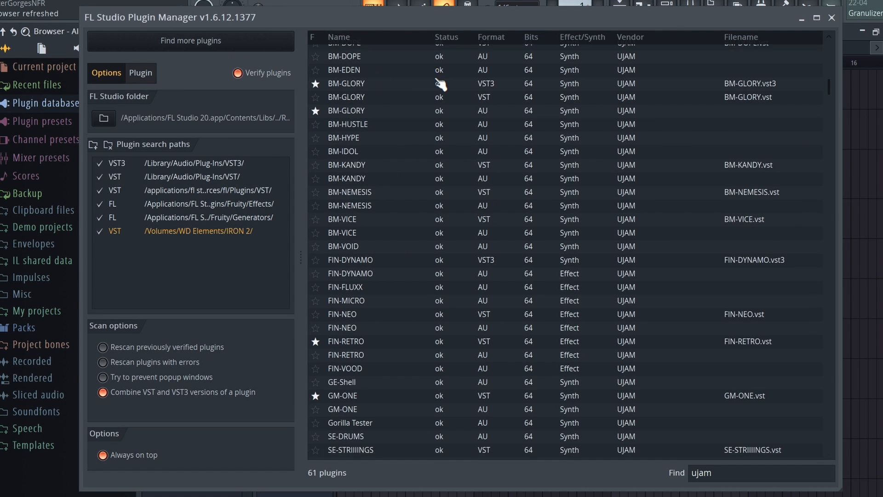
pyautogui.scroll(-3)
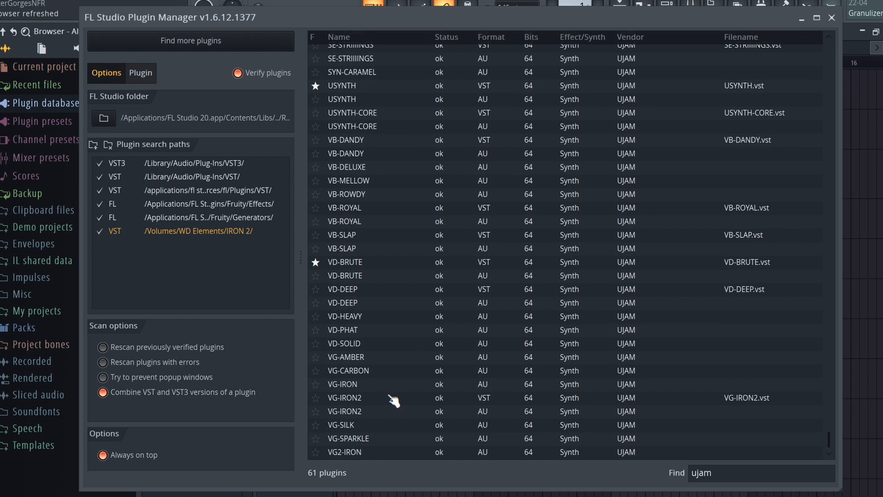
pyautogui.scroll(3)
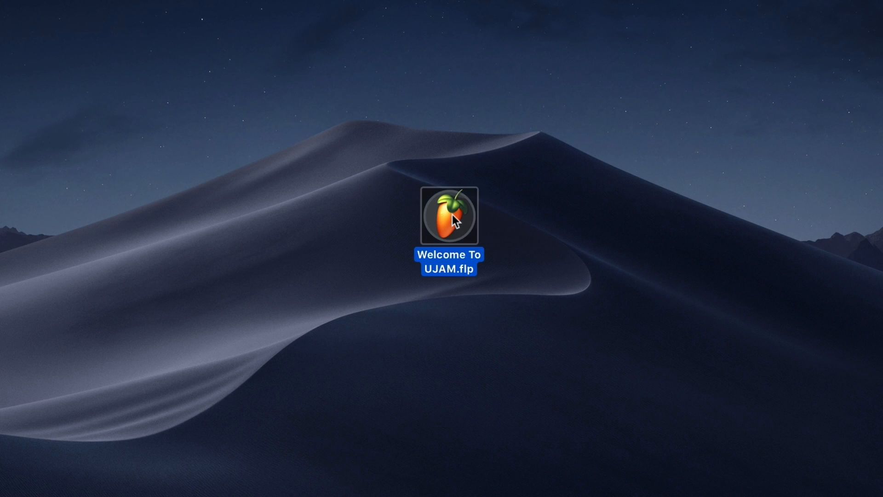
# Load Welcome To UJAM.flp, dismiss the Parametric EQ, and play the USYNTH, BM-KANDY, GM-ONE arrangement.
pyautogui.doubleClick(449, 215)
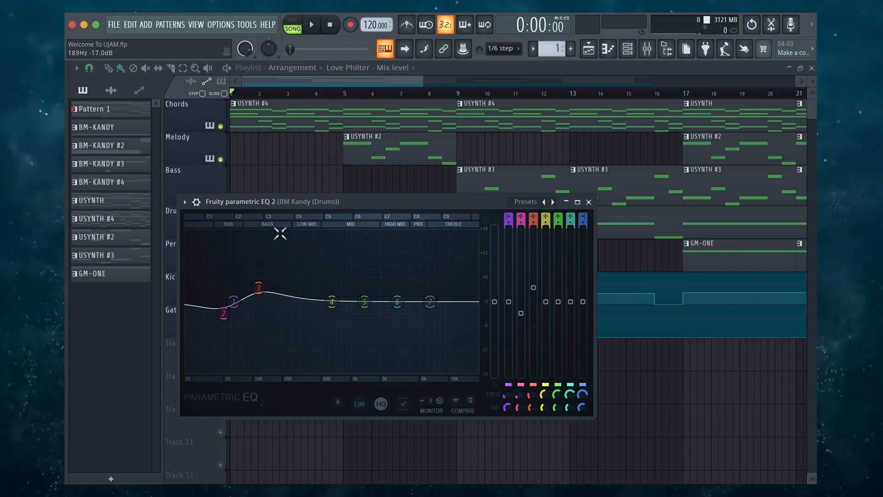
pyautogui.click(589, 201)
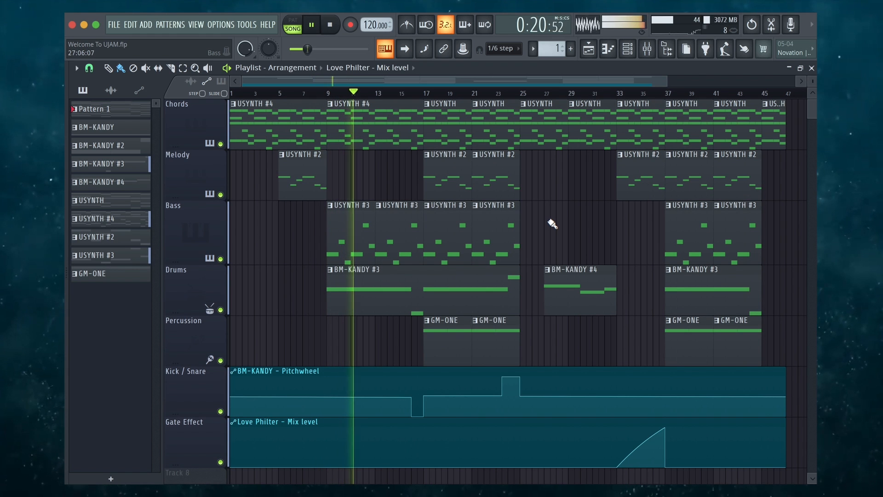
pyautogui.click(109, 67)
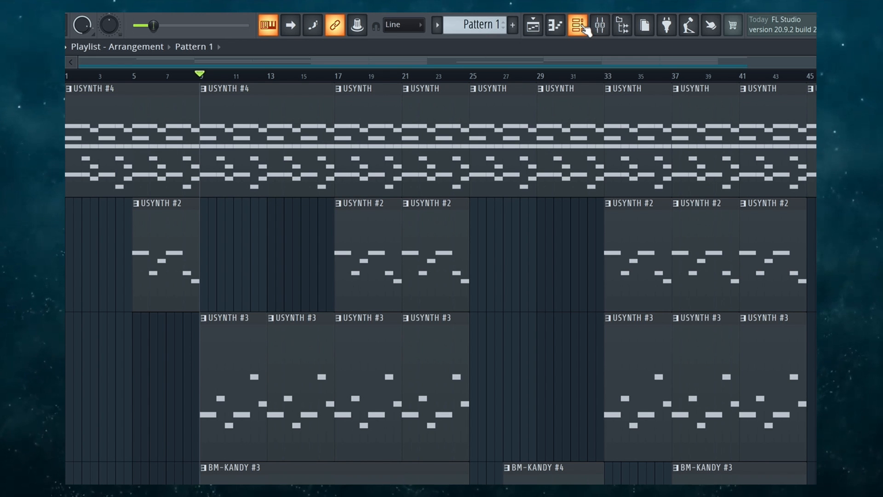
# In the Channel rack's Usynth chords instrument, step Synthesizer presets to Lo-Fi 5th.
pyautogui.click(577, 25)
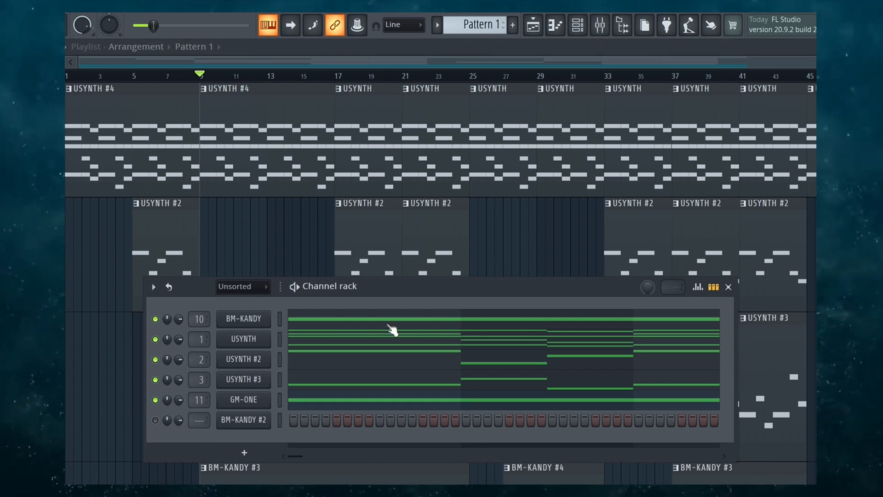
pyautogui.moveTo(265, 380)
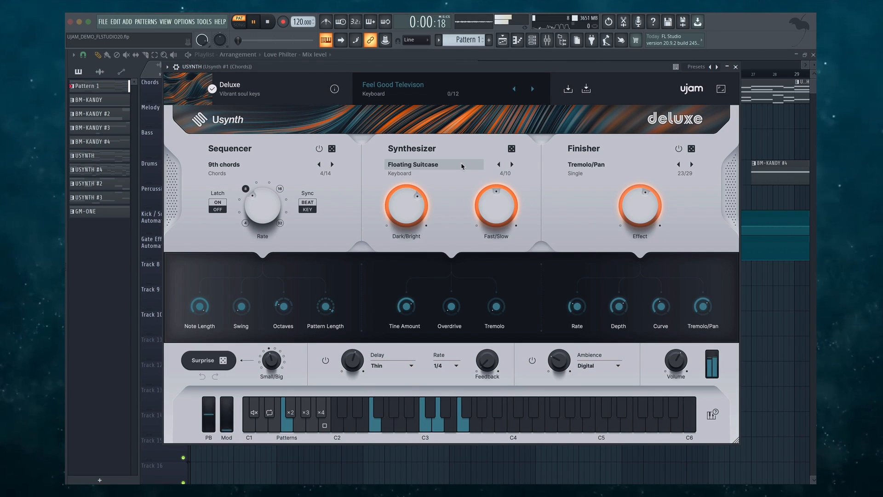
pyautogui.click(414, 165)
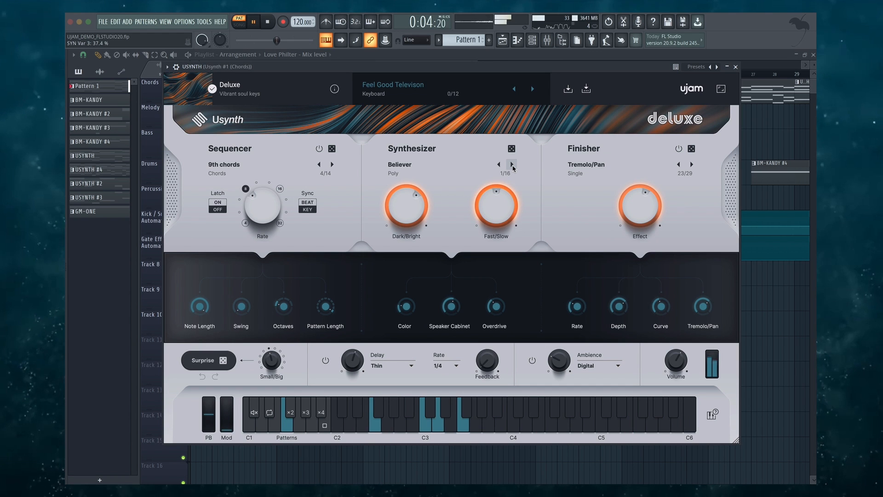
pyautogui.click(511, 165)
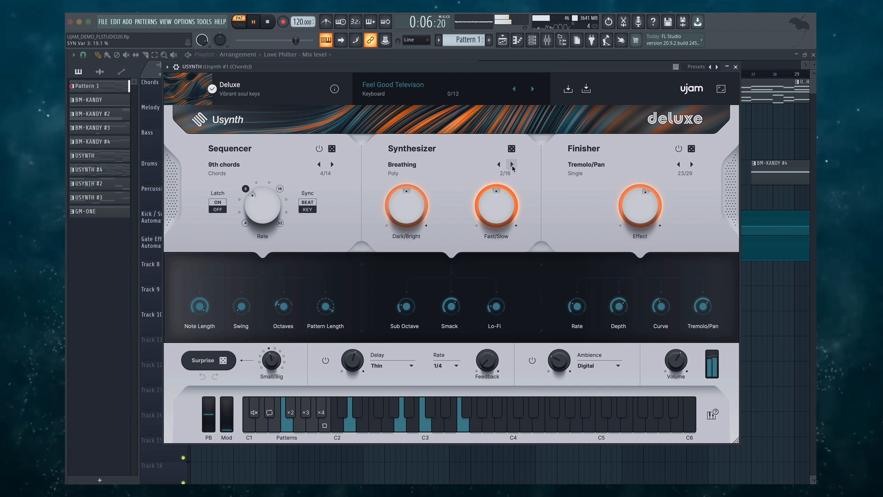
pyautogui.click(511, 163)
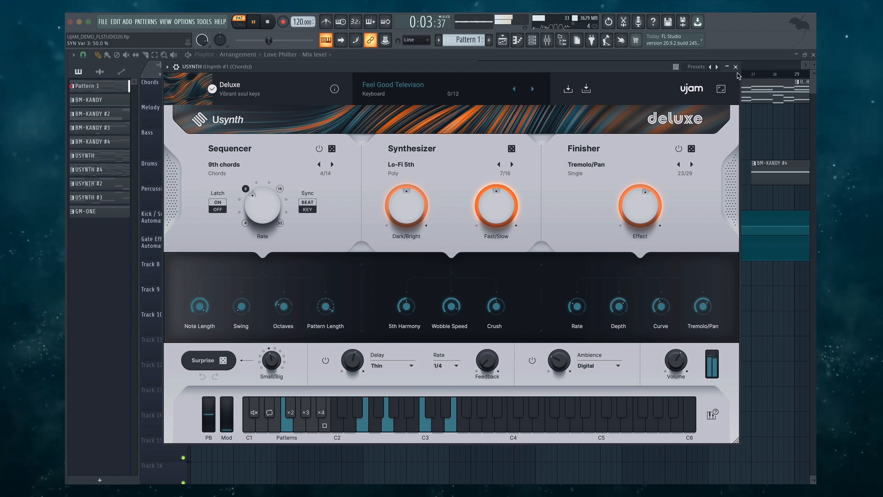
pyautogui.click(736, 66)
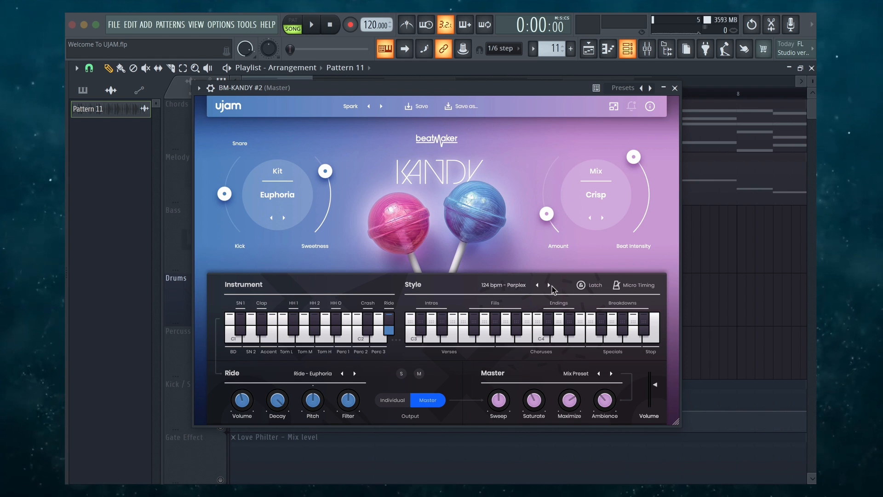
# Step BM-KANDY #2's Style through grooves like Top Bottom until 112 bpm - Bigger Love loads.
pyautogui.click(535, 285)
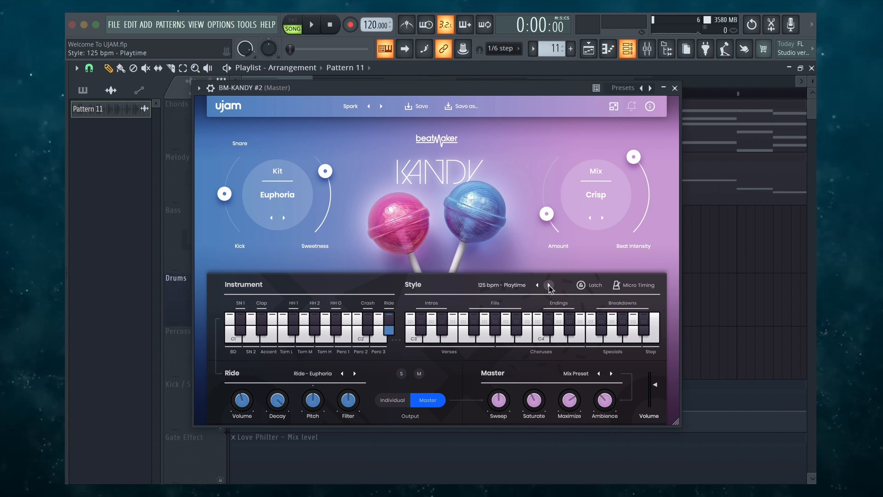
pyautogui.click(546, 285)
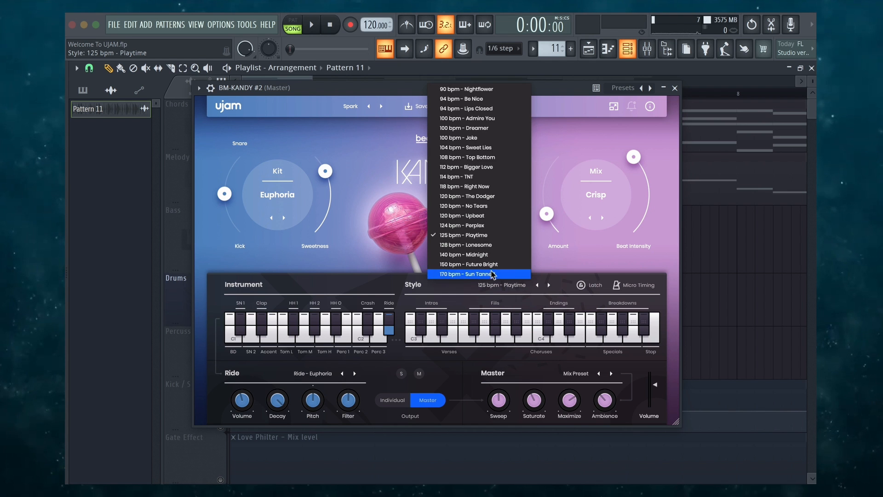
pyautogui.click(466, 147)
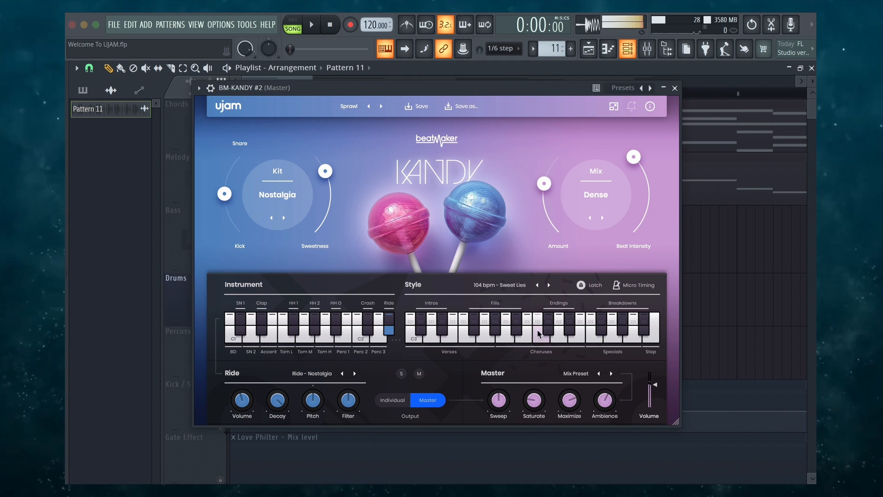
pyautogui.click(548, 284)
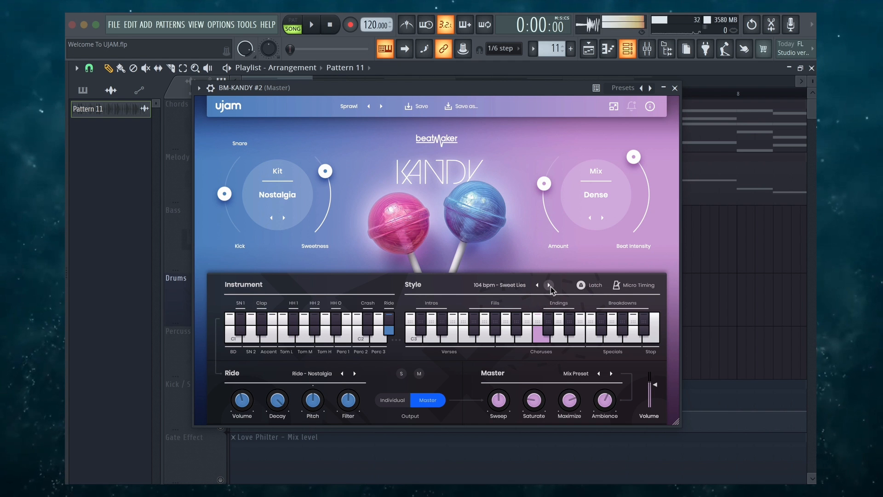
pyautogui.click(549, 284)
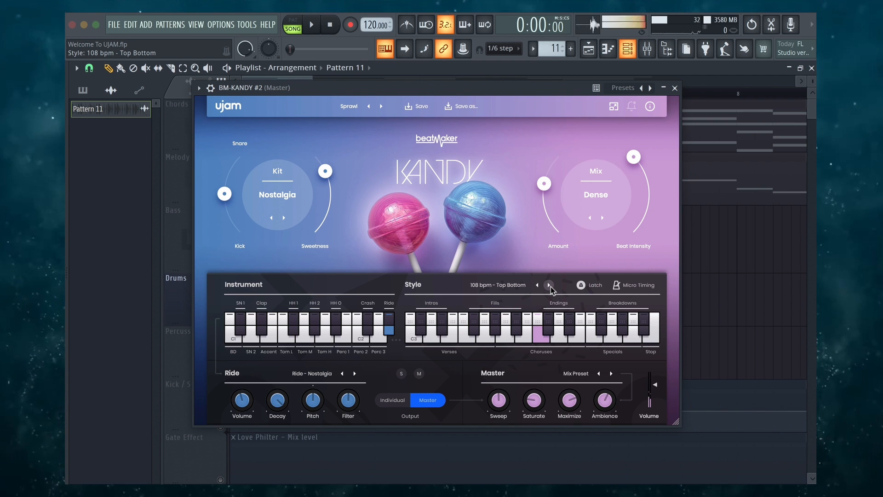
pyautogui.click(550, 284)
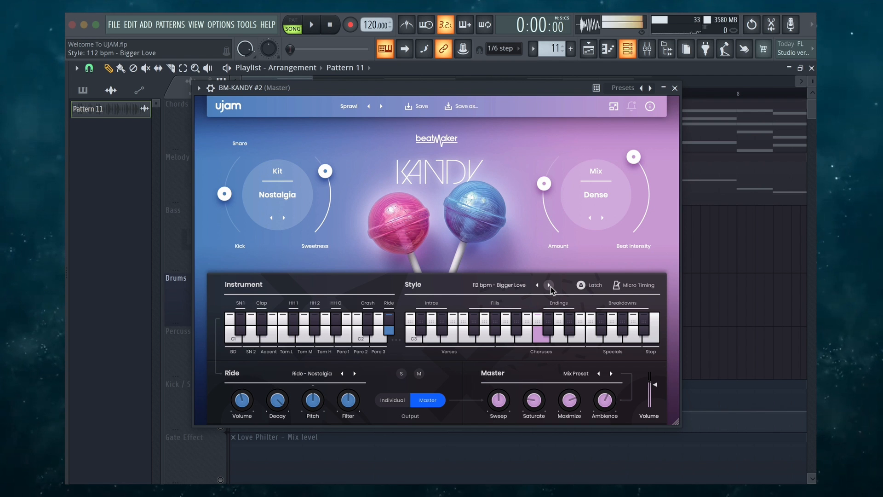
pyautogui.click(550, 284)
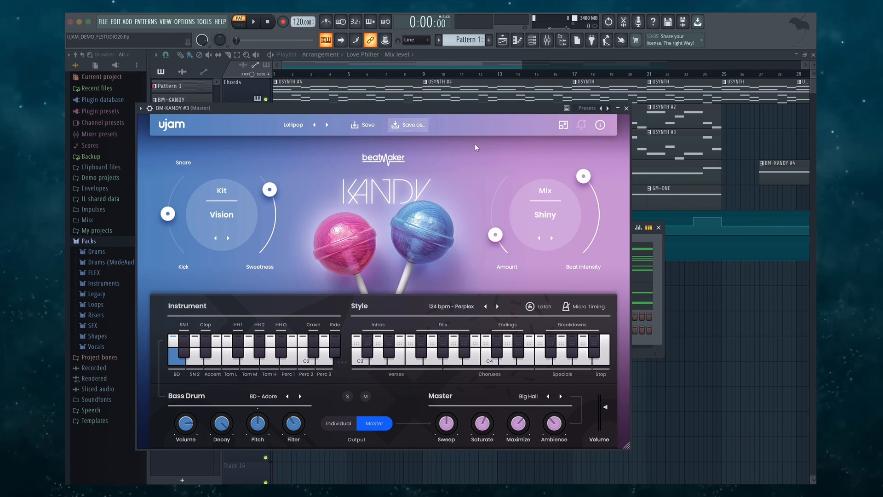
# Clone the BM-KANDY #2 channel and show its piano roll with one long G6 note.
pyautogui.rightClick(335, 316)
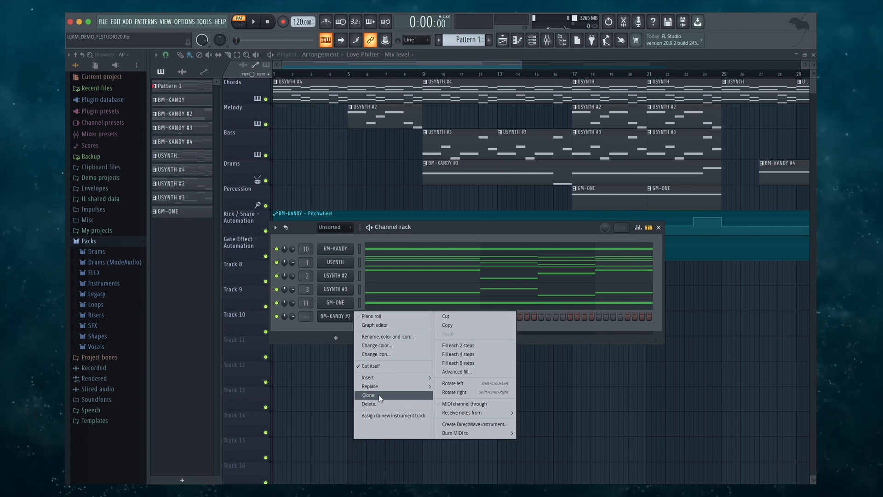
pyautogui.click(368, 395)
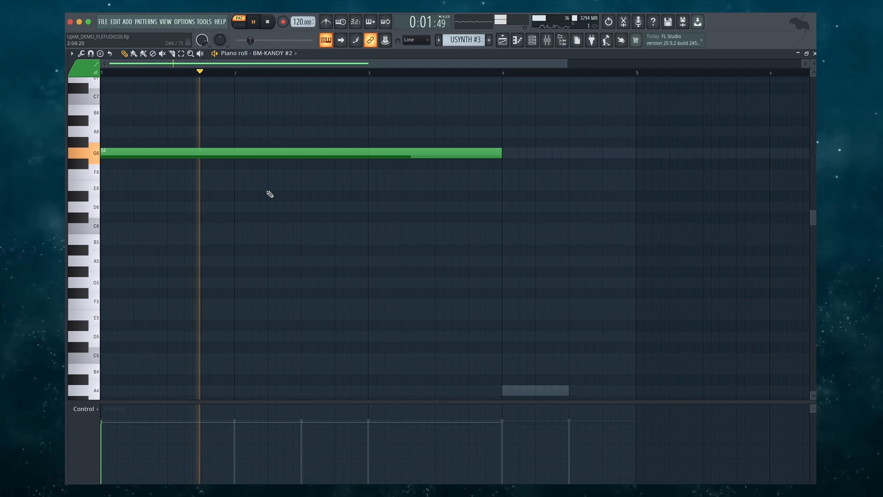
pyautogui.click(266, 22)
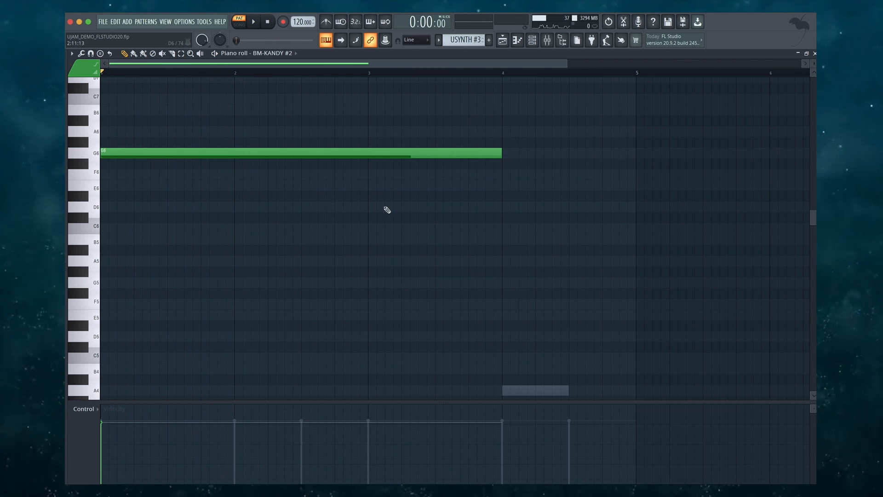
pyautogui.click(547, 39)
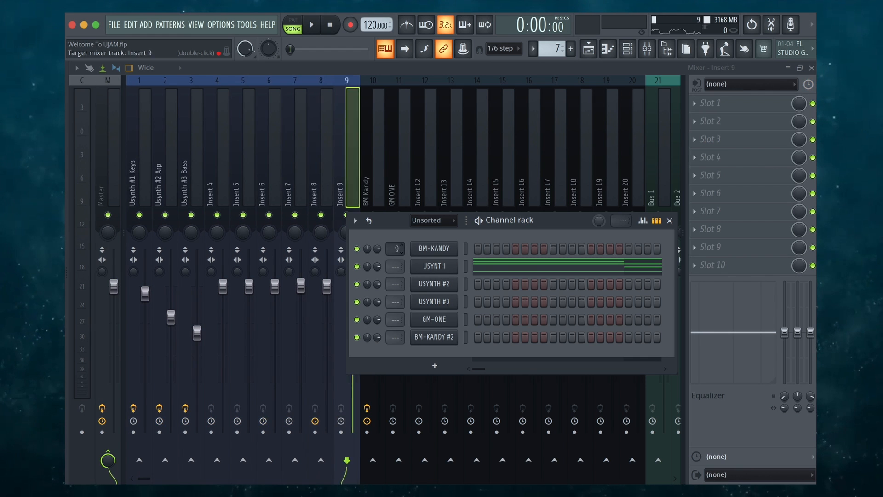
# Link USYNTH channels to mixer tracks 1–3, BM-KANDY to 10 and GM-ONE to 11.
pyautogui.click(372, 147)
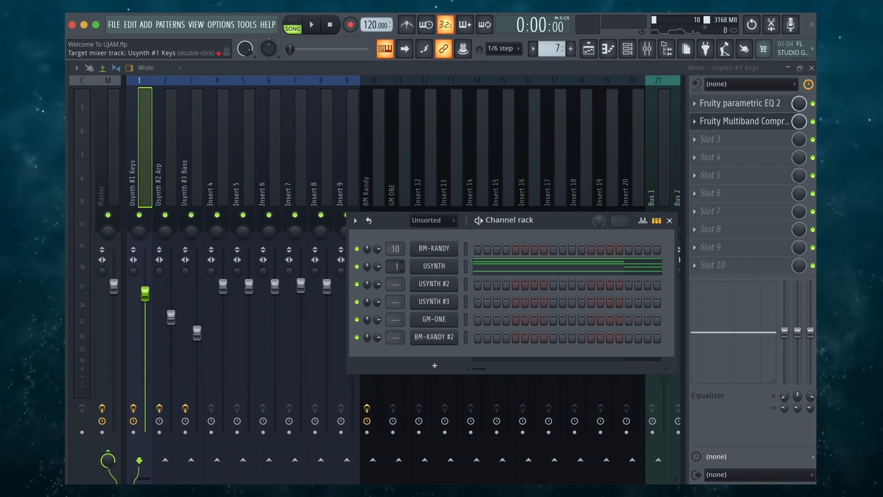
pyautogui.click(395, 284)
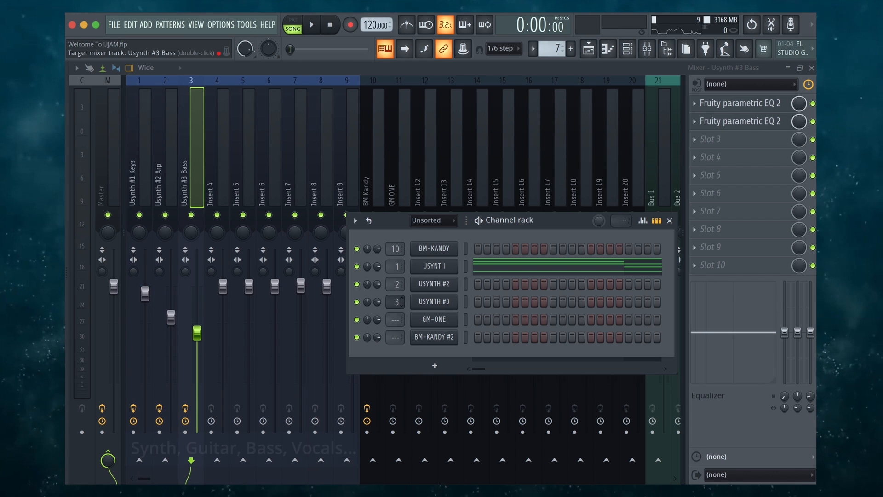
pyautogui.click(347, 141)
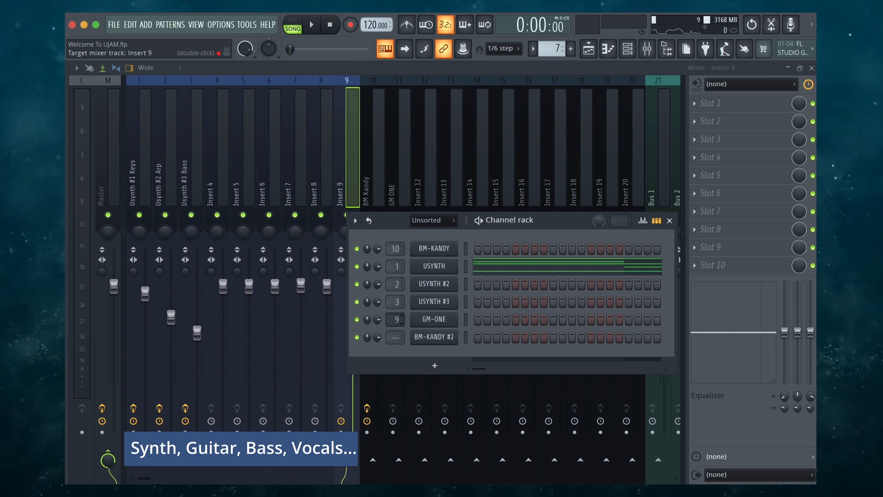
pyautogui.click(396, 319)
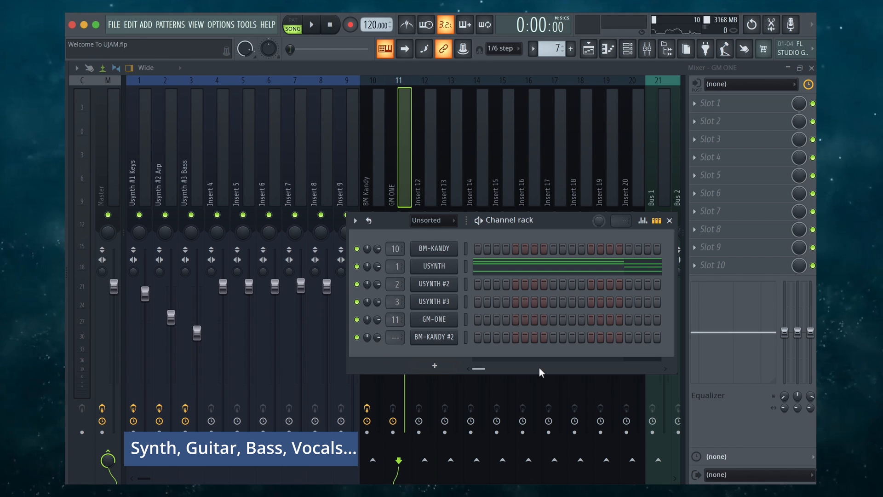
pyautogui.moveTo(504, 16)
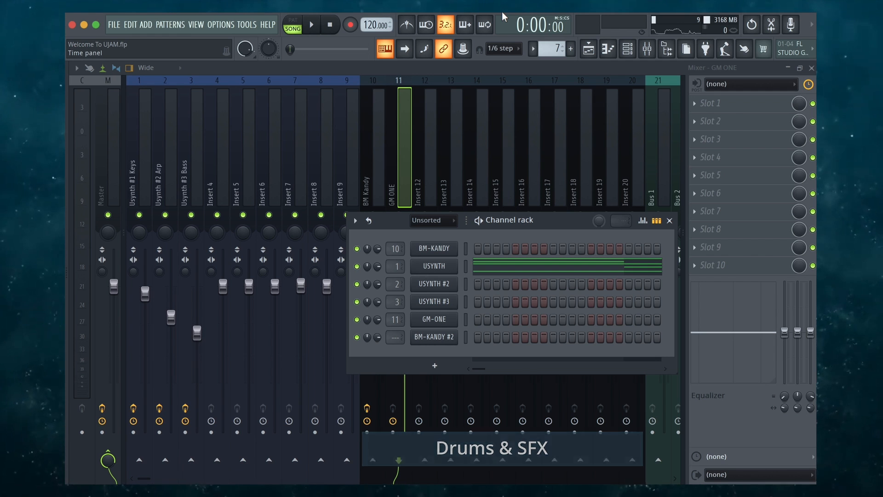
pyautogui.rightClick(294, 169)
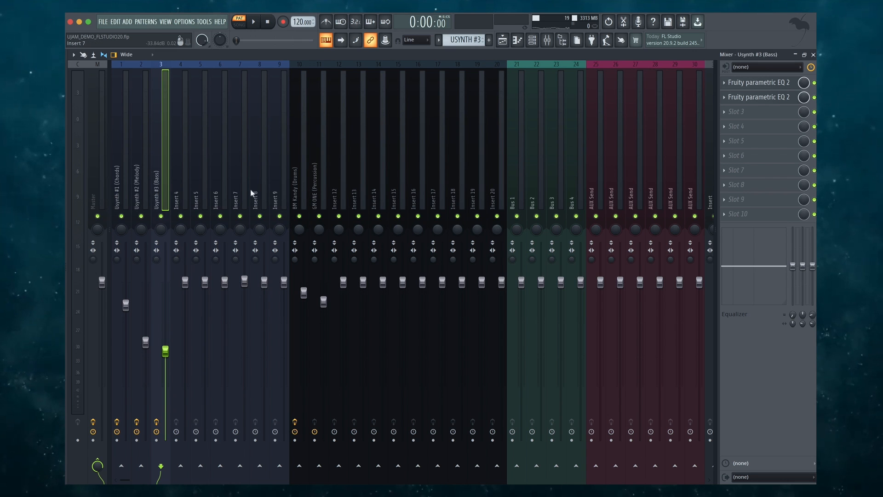
# Select the Master track, bypass its FIN-RETRO effects during playback, then re-enable them.
pyautogui.click(299, 186)
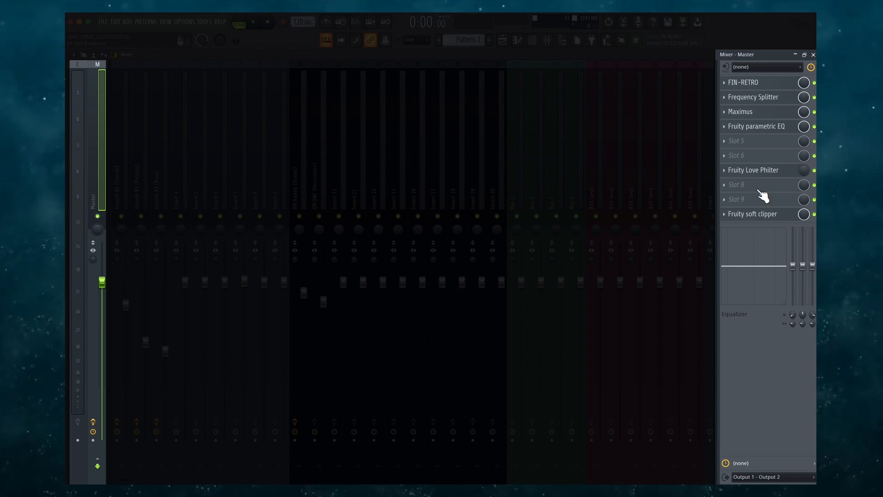
pyautogui.moveTo(764, 116)
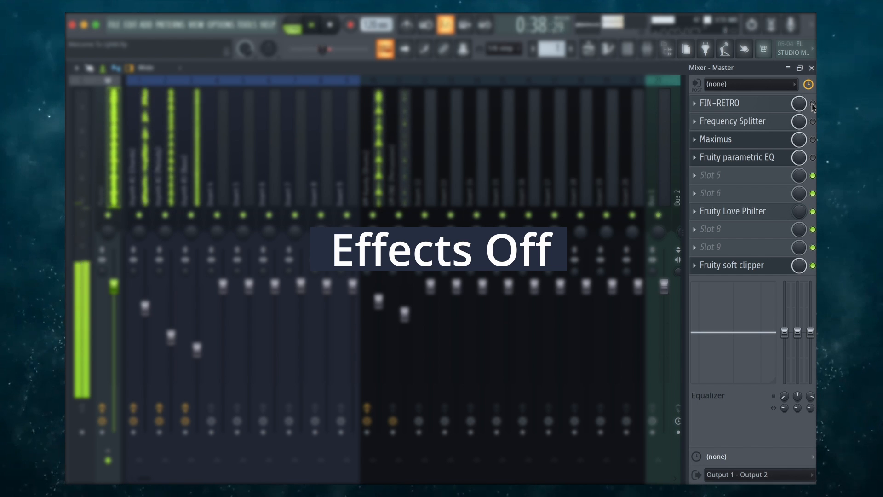
pyautogui.click(813, 103)
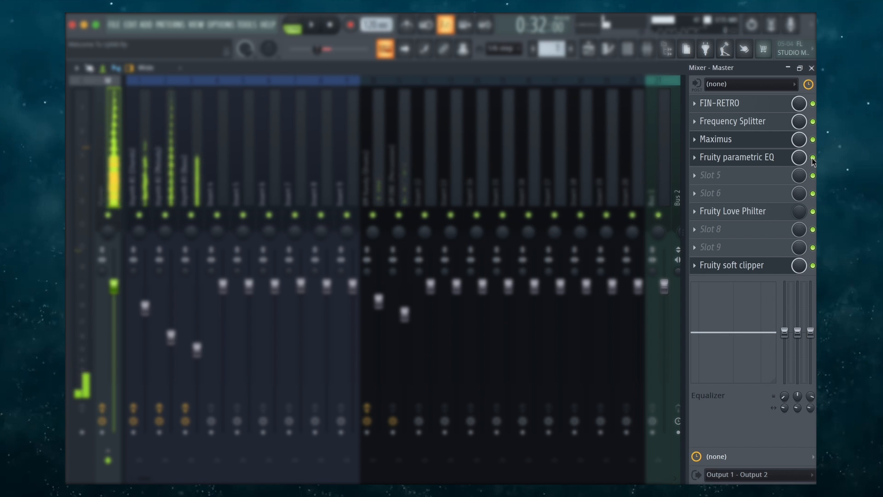
pyautogui.click(114, 24)
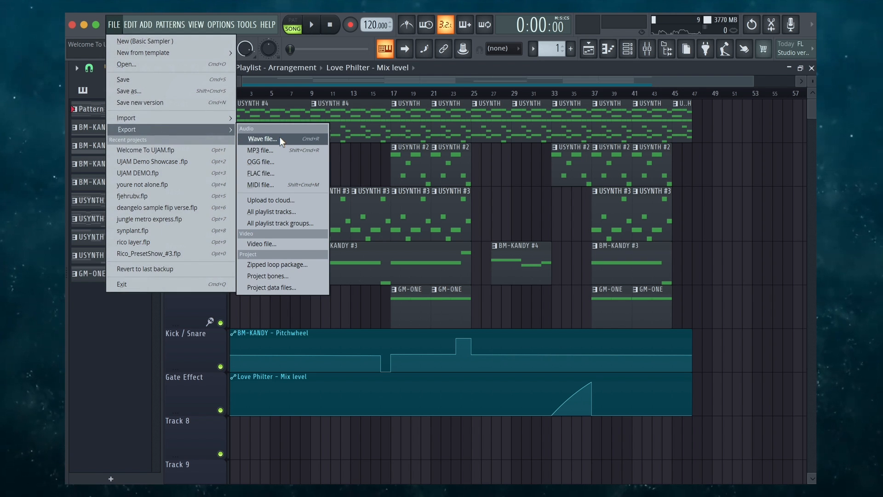
pyautogui.moveTo(289, 166)
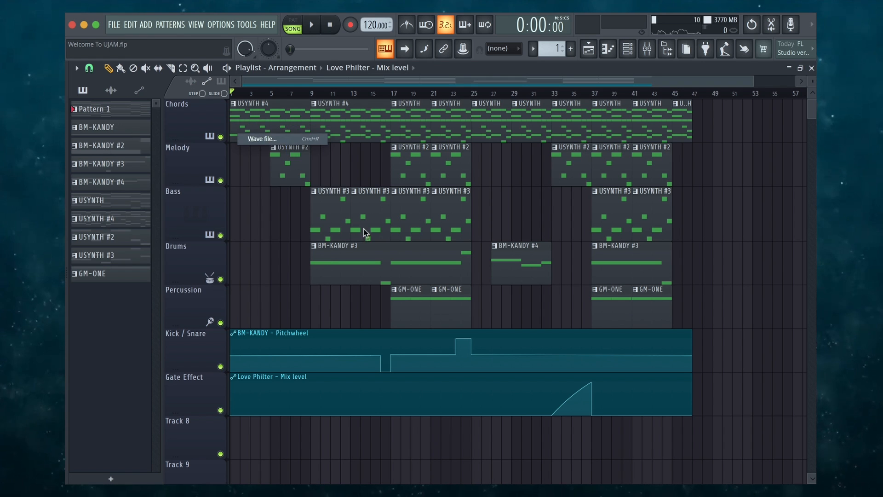
# Export the song as MyFirstSong.wav, 16-bit stereo, and start the render.
pyautogui.click(262, 139)
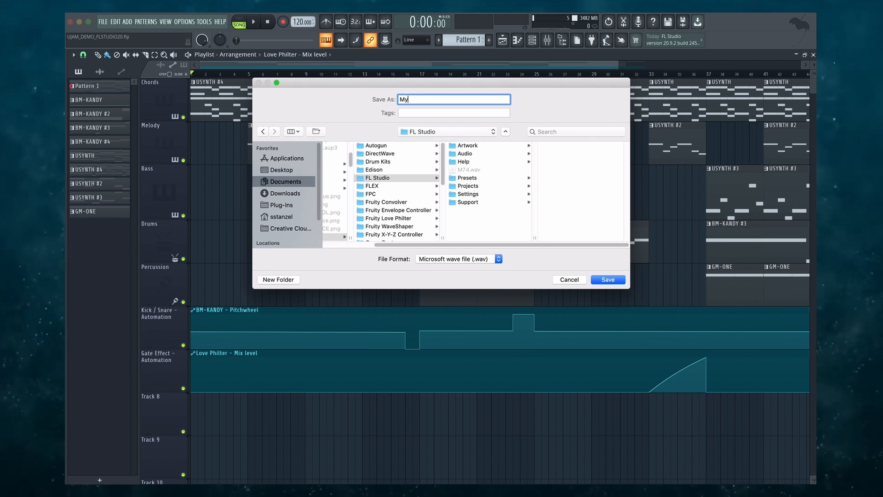
pyautogui.write('FirstSong')
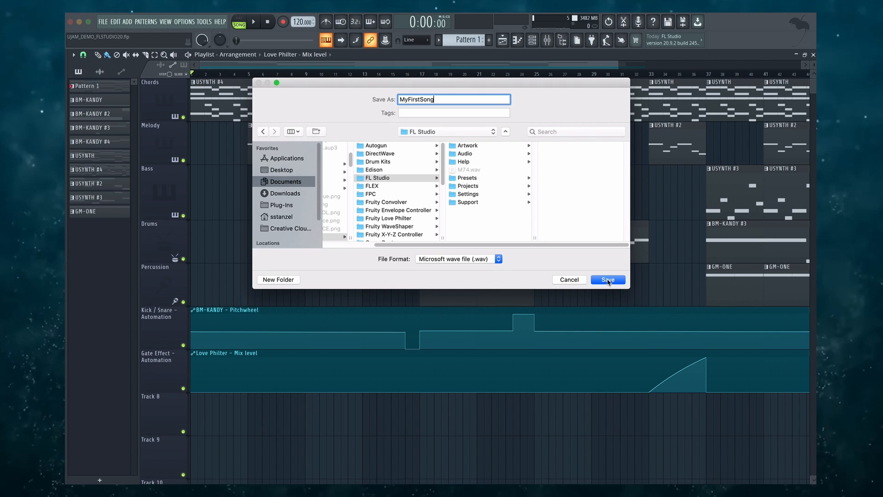
pyautogui.click(607, 279)
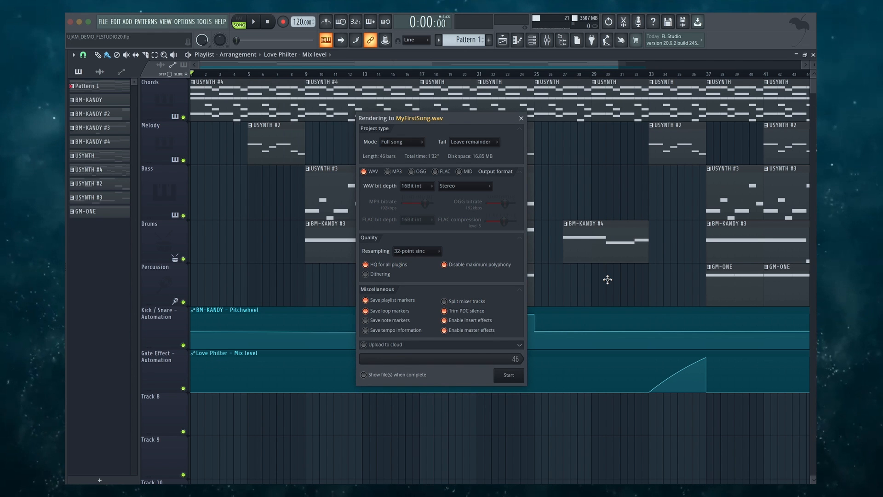
pyautogui.moveTo(538, 226)
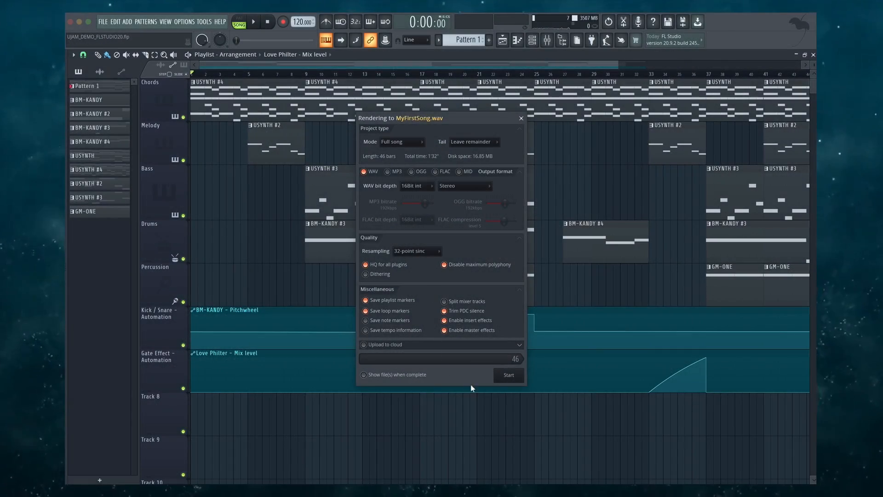
pyautogui.click(508, 374)
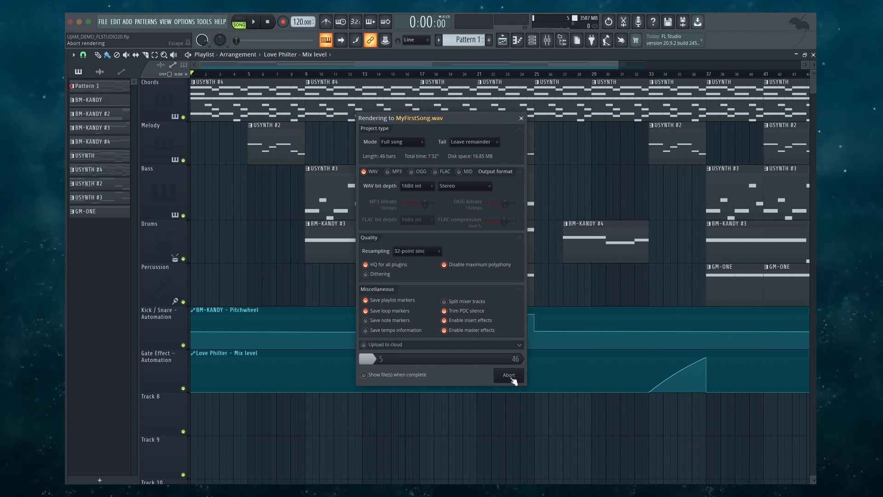